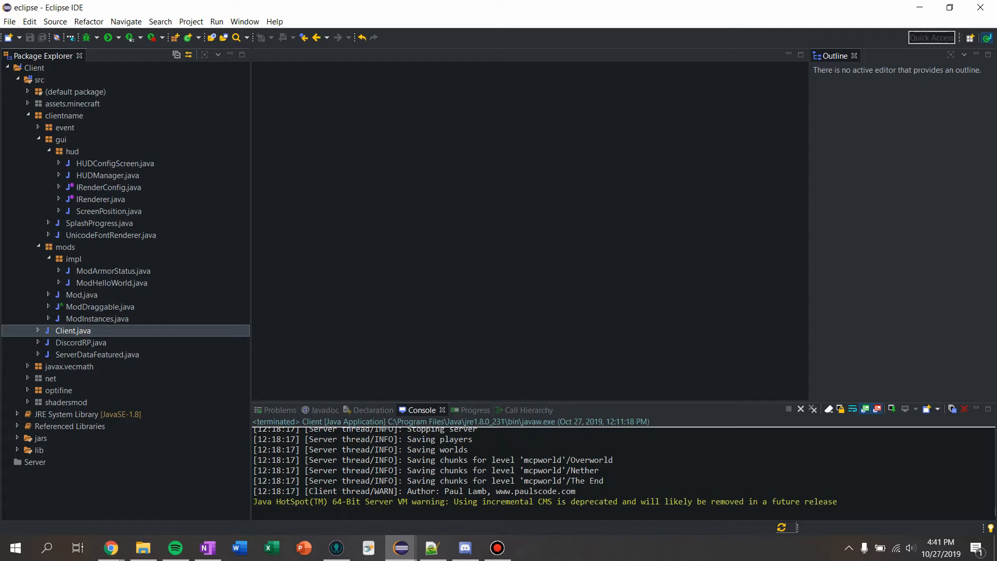
Step: Add a new class named ModFPS to the impl package via New > Class and begin editing it
{"action": "right_click", "coordinate": [63, 259]}
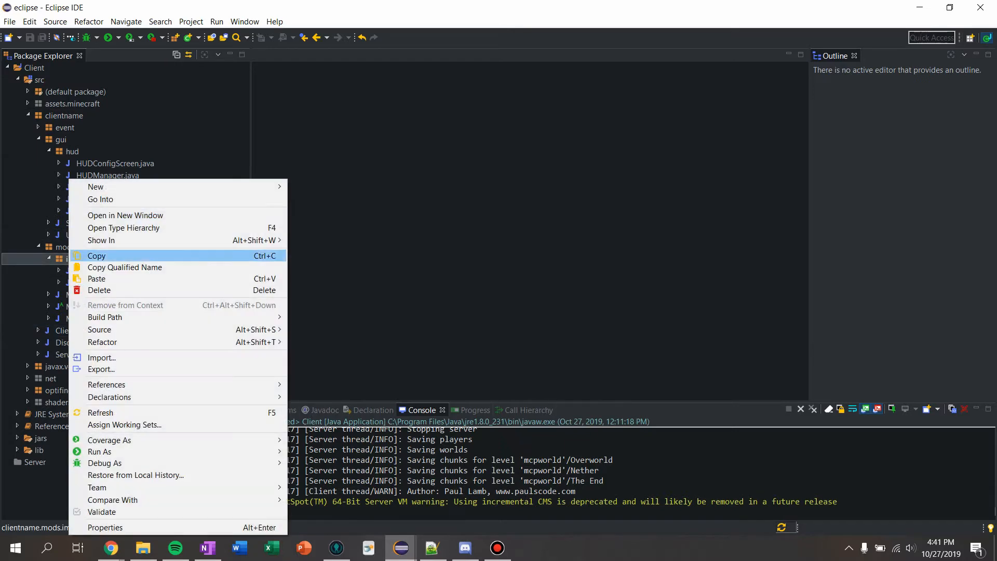
{"action": "left_click", "coordinate": [95, 186]}
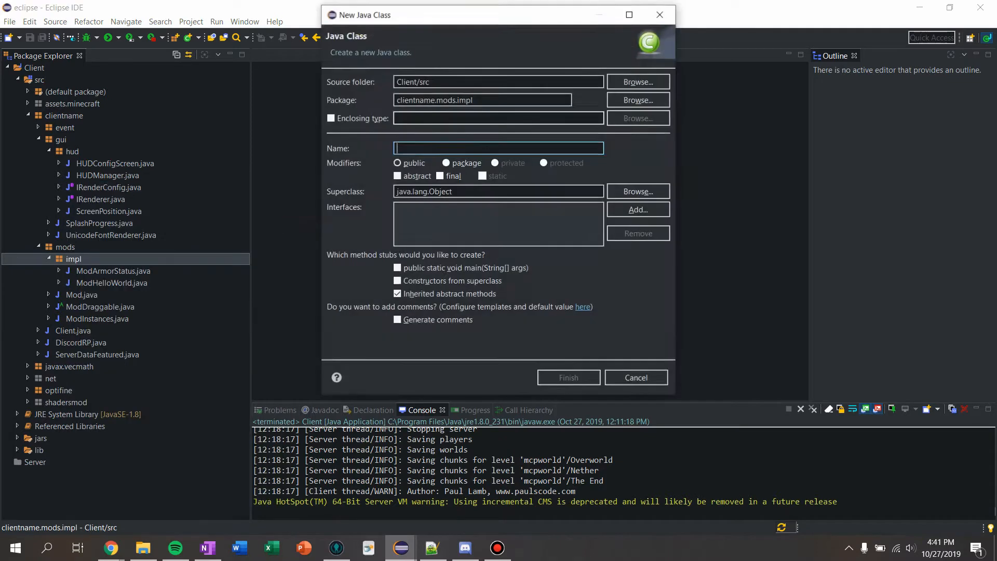
{"action": "type", "text": "Mo"}
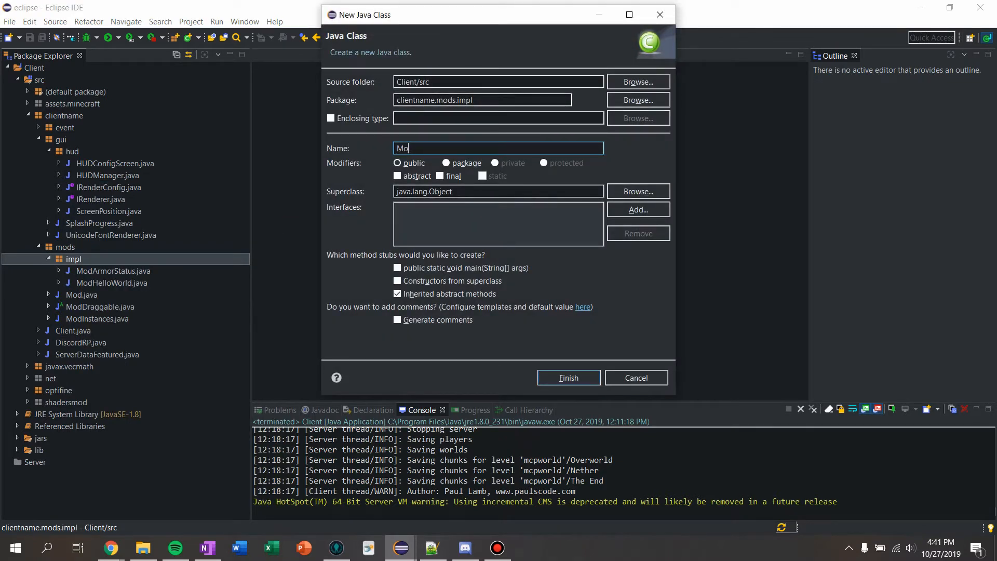
{"action": "left_click", "coordinate": [567, 377]}
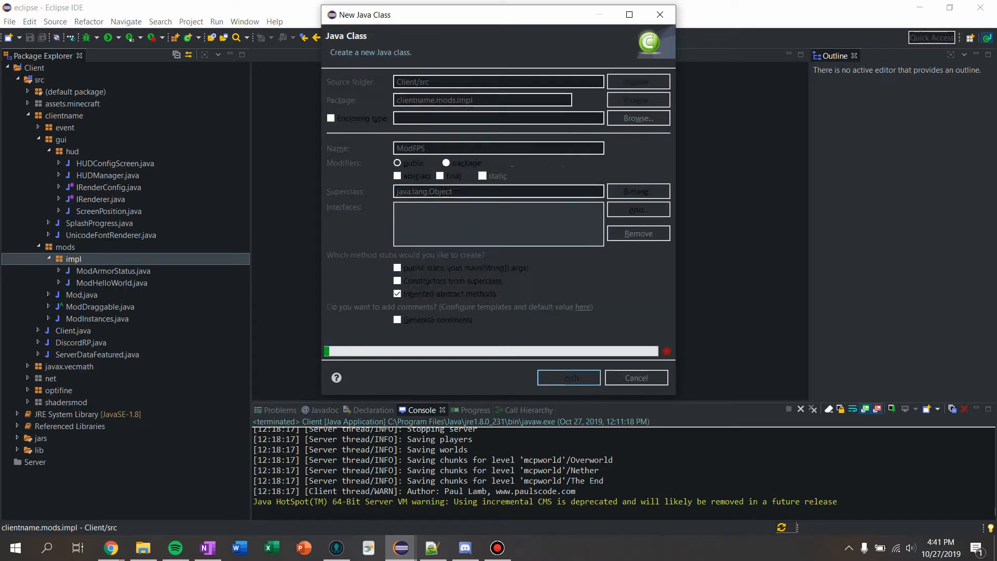
{"action": "left_click", "coordinate": [567, 377]}
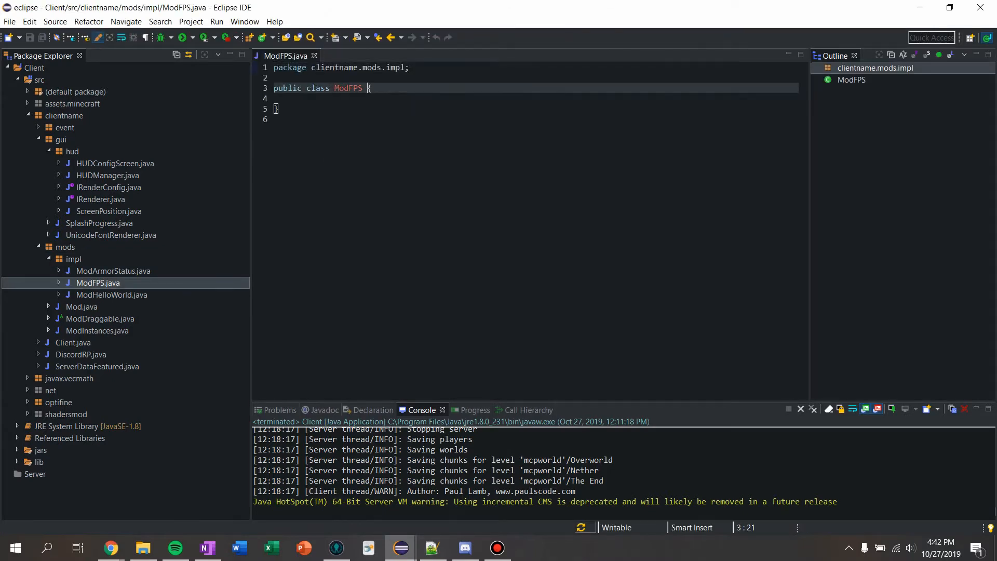
Step: Make ModFPS extend ModDraggable and declare a private ScreenPosition pos field
{"action": "type", "text": "extends"}
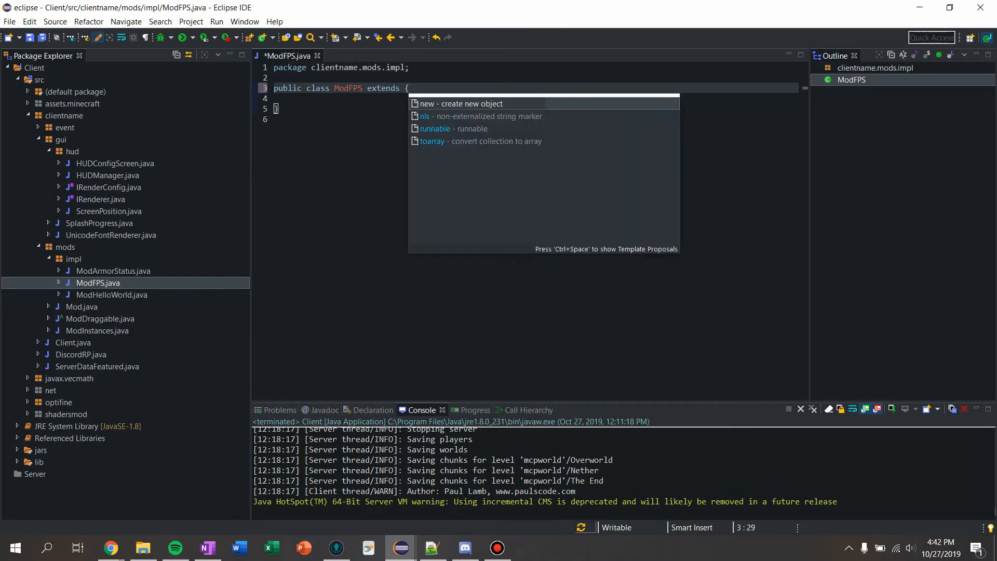
{"action": "type", "text": "ModDraggable"}
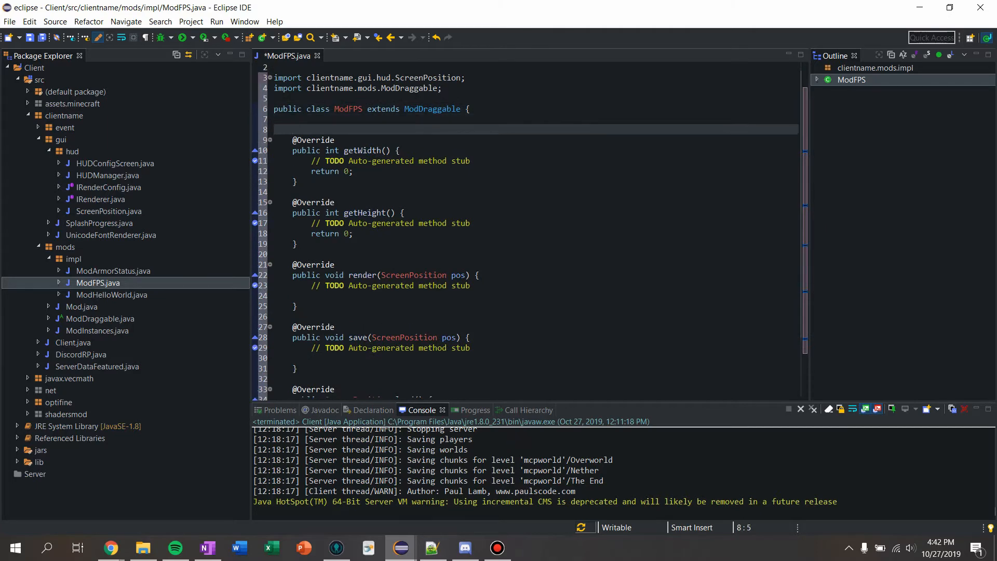
{"action": "type", "text": "priva"}
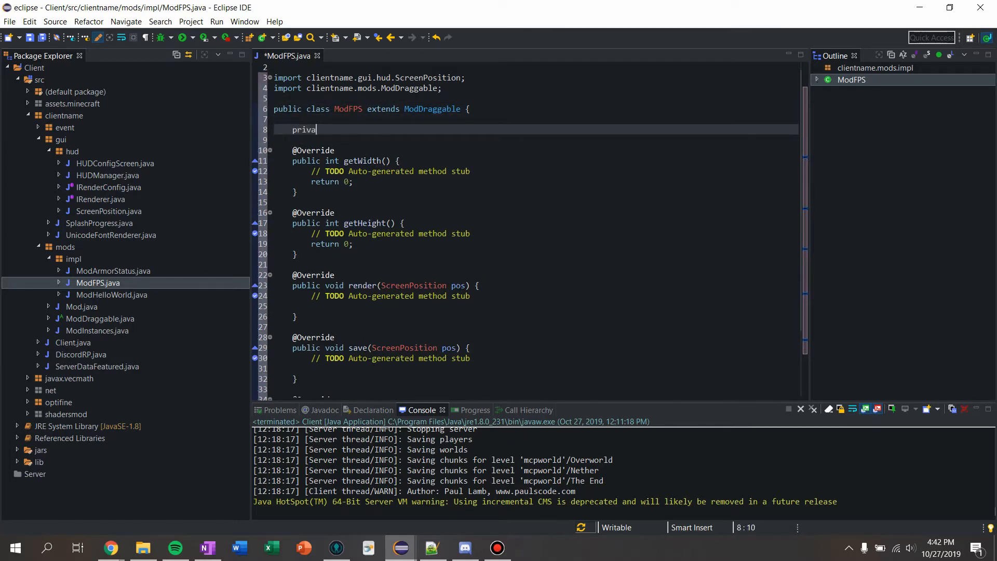
{"action": "type", "text": "te ScreenPosition"}
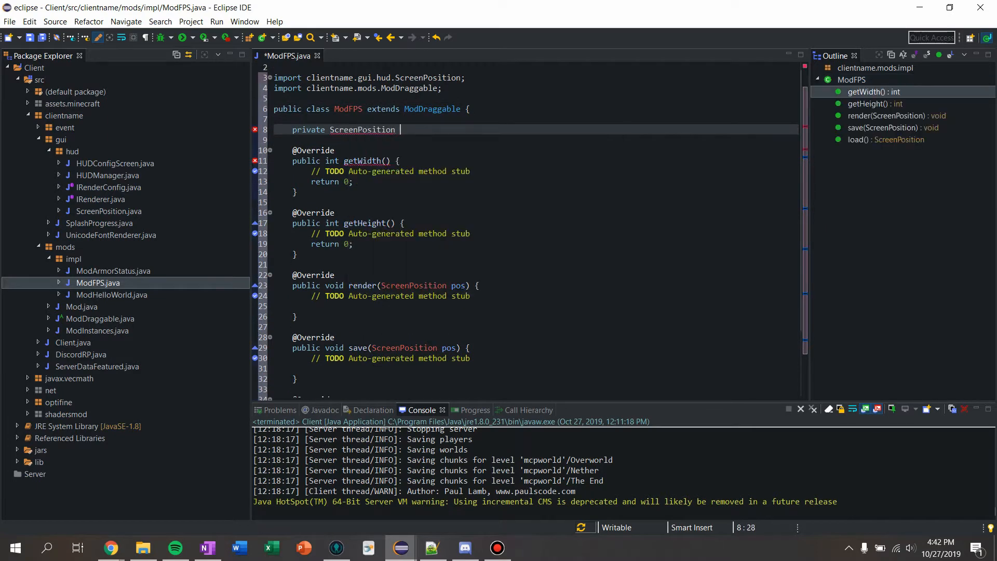
{"action": "type", "text": "pos;"}
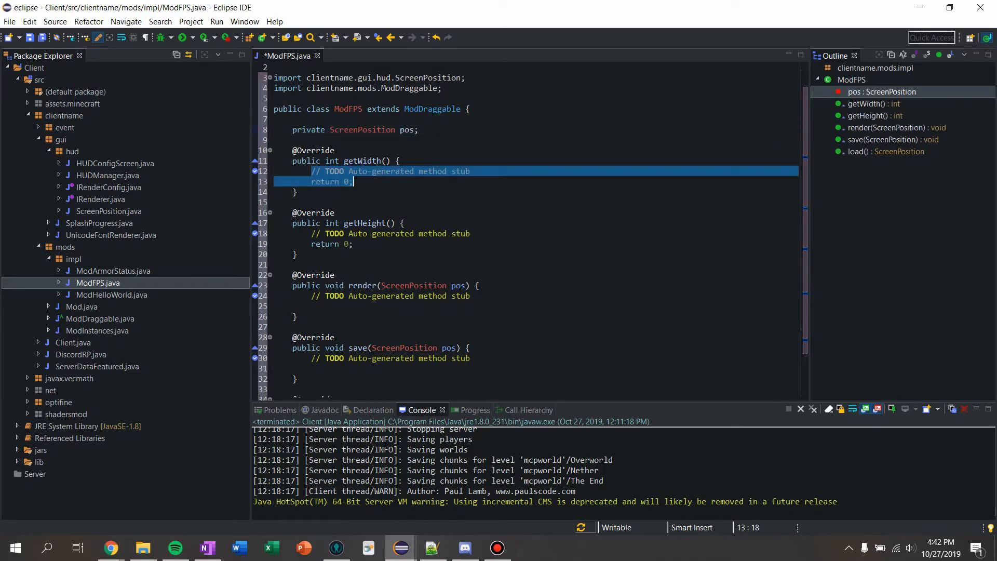
Step: Have getHeight return font.FONT_HEIGHT and getWidth return 50
{"action": "key", "text": "Delete"}
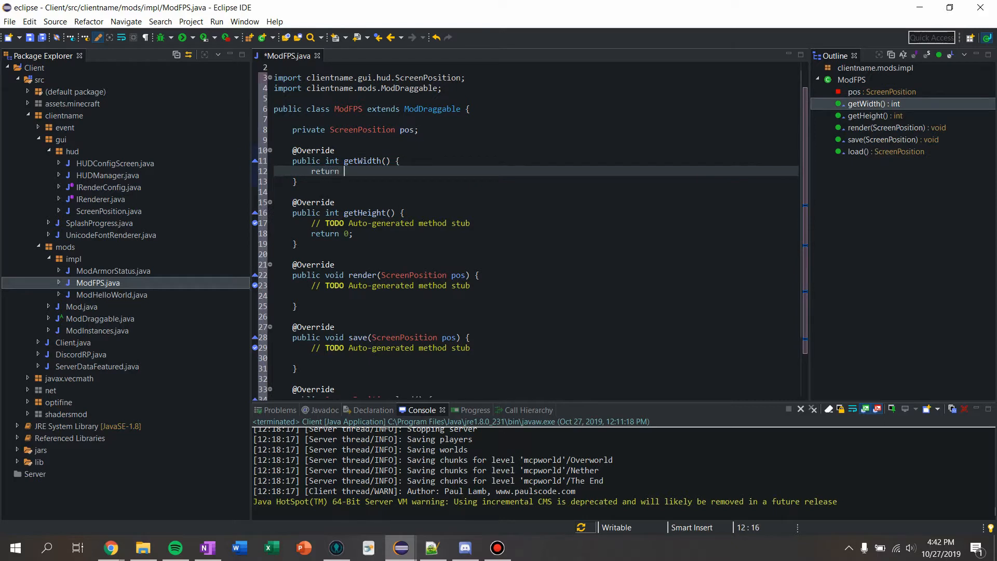
{"action": "type", "text": "font.FONT_HEIGHT"}
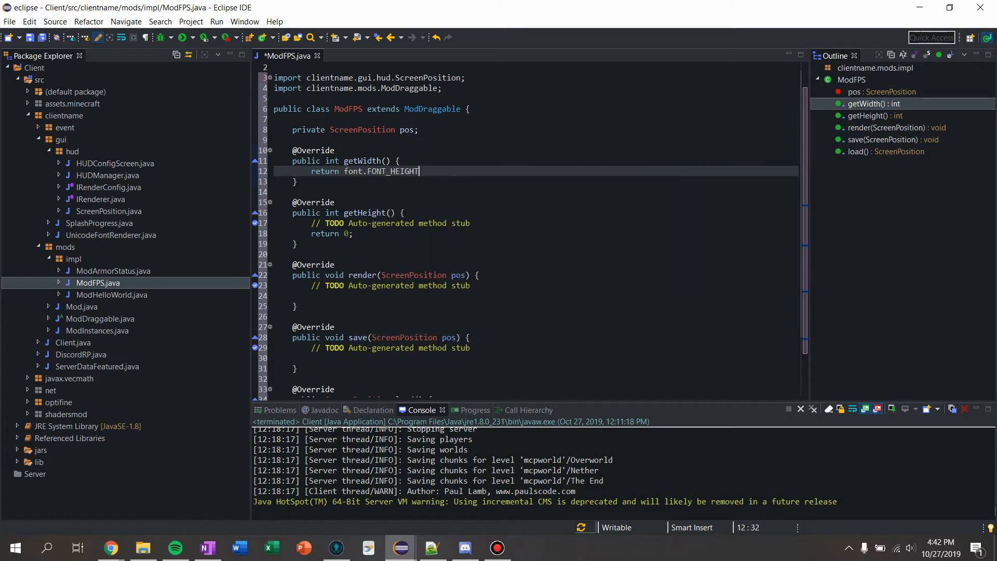
{"action": "type", "text": ";"}
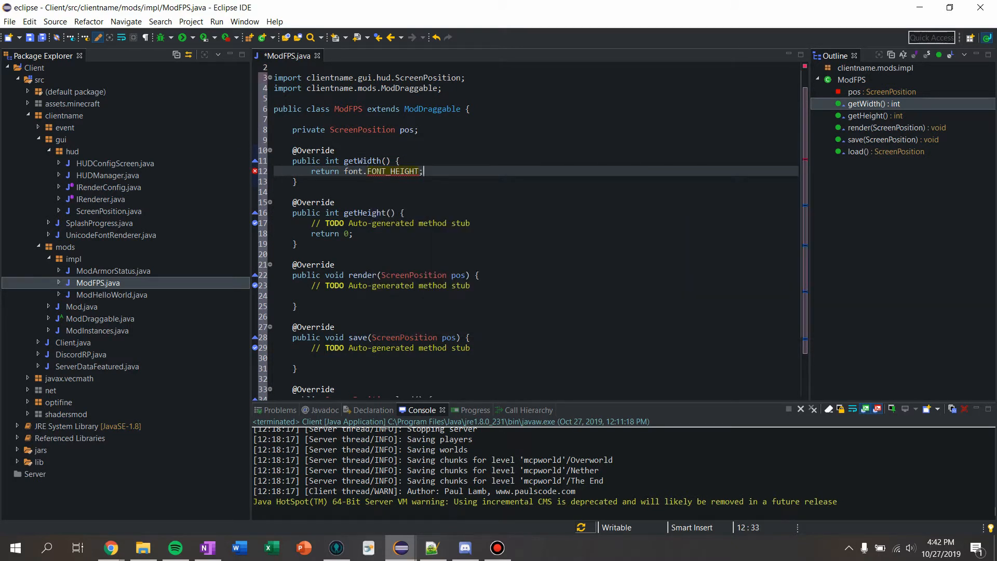
{"action": "left_click", "coordinate": [345, 234]}
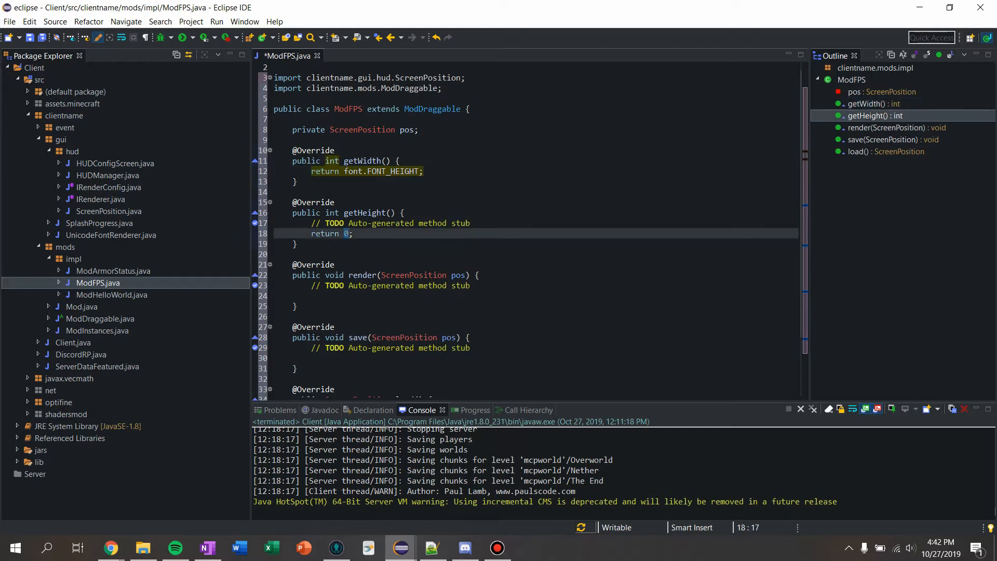
{"action": "double_click", "coordinate": [392, 171]}
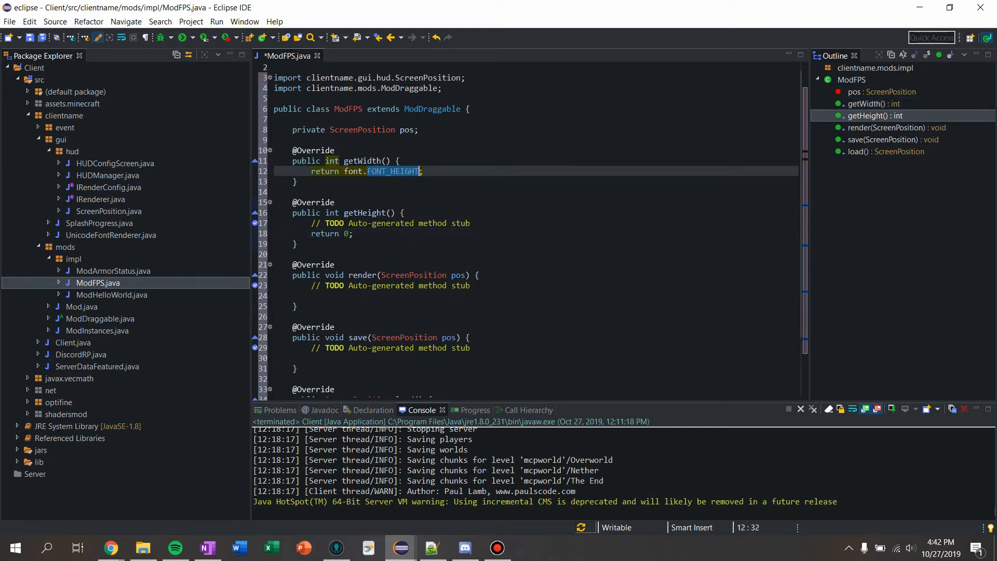
{"action": "key", "text": "Delete"}
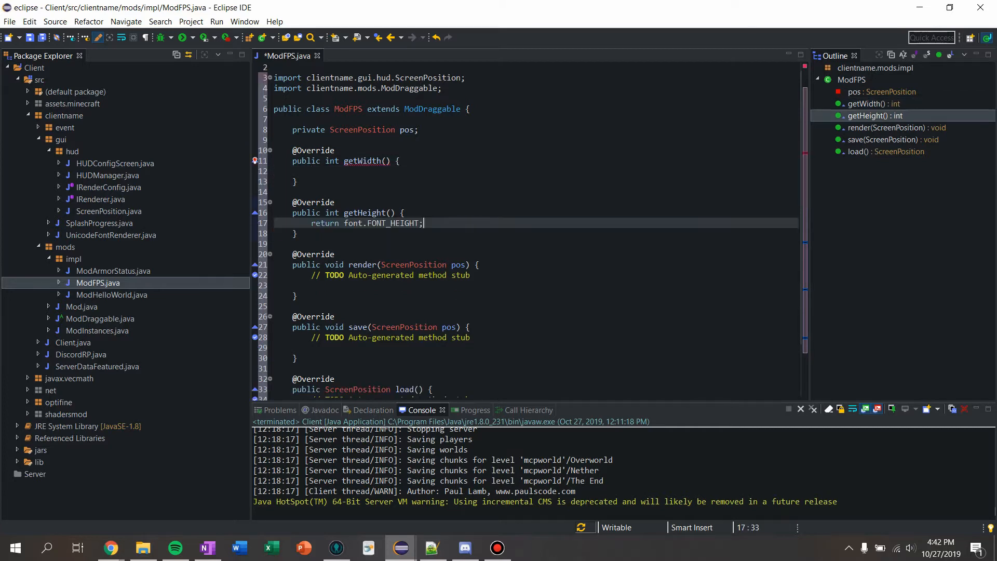
{"action": "left_click", "coordinate": [330, 171]}
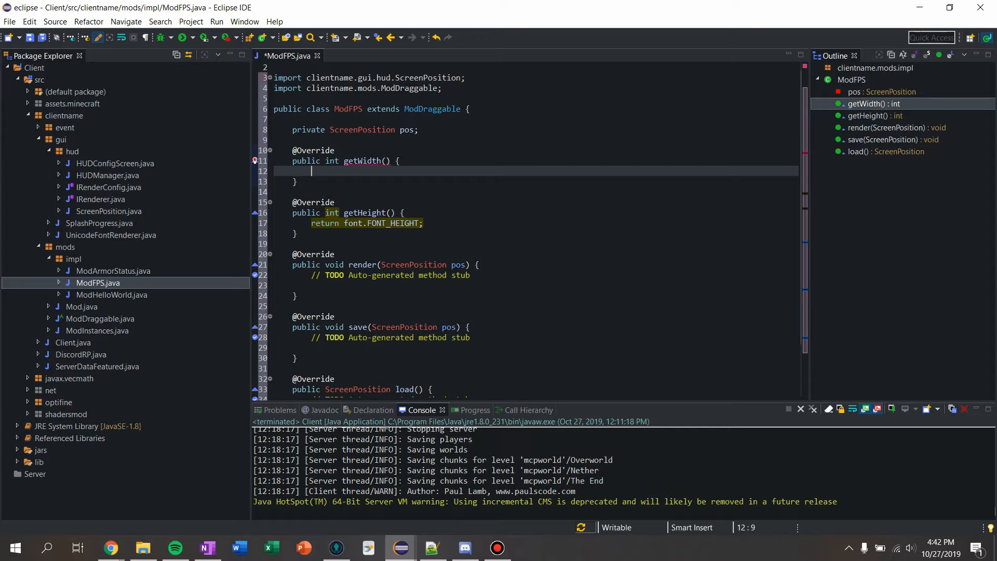
{"action": "type", "text": "return"}
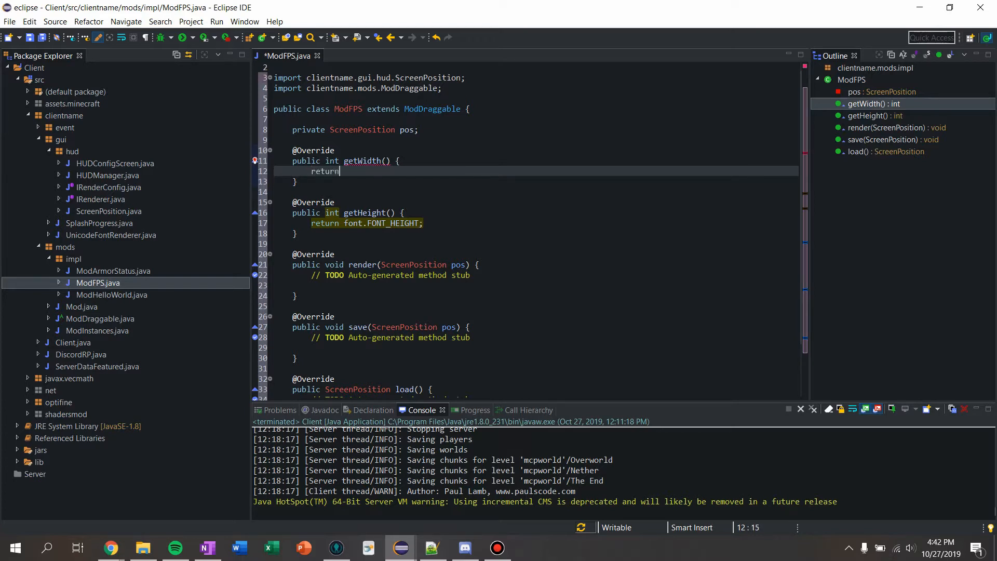
{"action": "type", "text": "50;"}
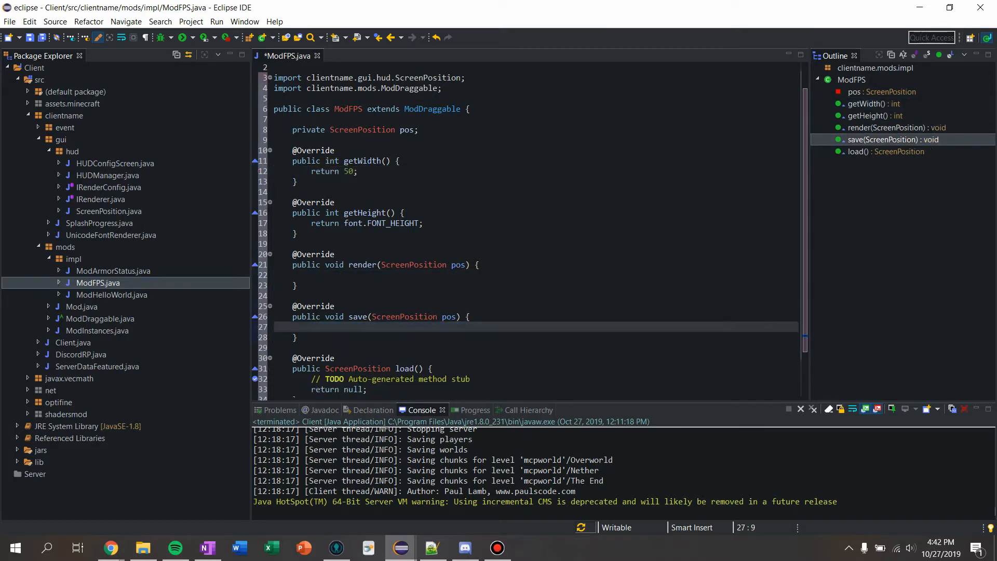
Step: Store the given position in save() with this.pos = pos;
{"action": "type", "text": "this"}
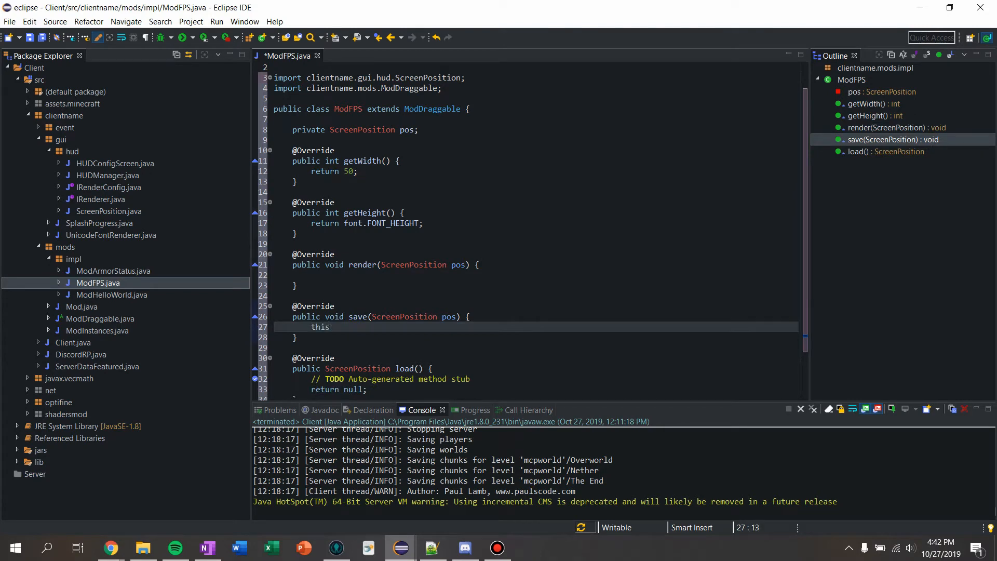
{"action": "type", "text": ".pos = pos;"}
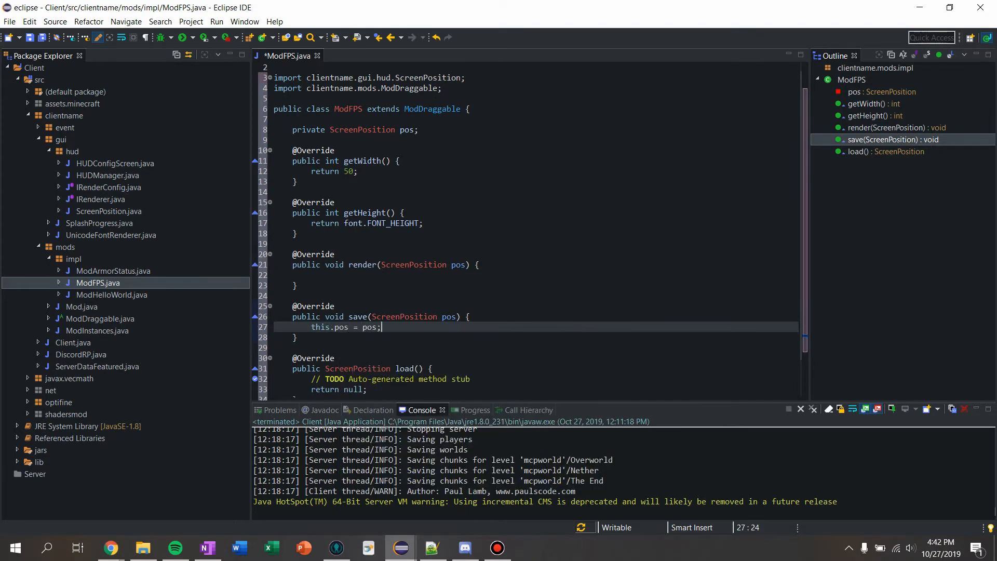
{"action": "scroll", "scroll_direction": "down", "scroll_amount": 3}
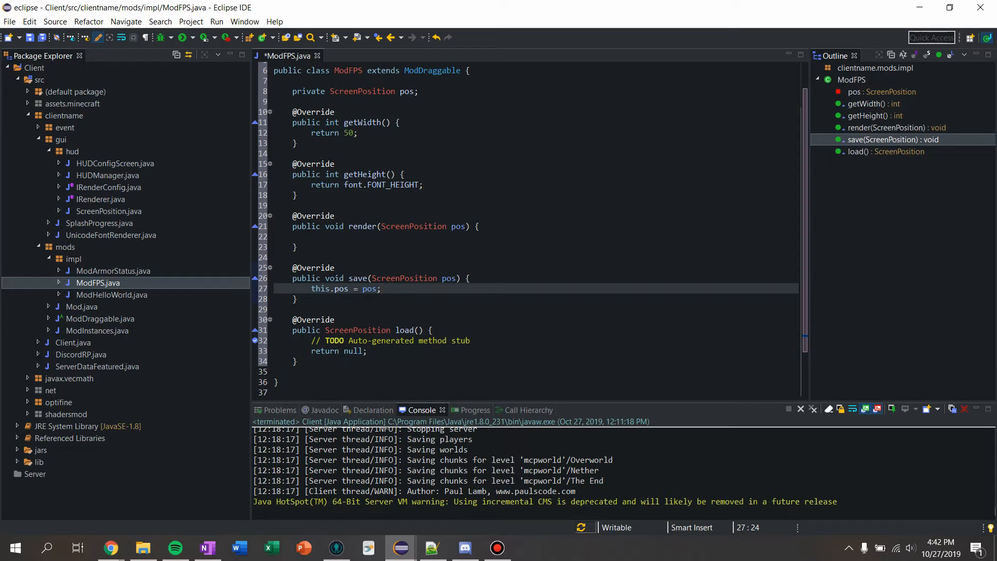
Step: Return pos in load() and begin a font.drawString call in render with text "FPS: " + mc.getDebugFPS()
{"action": "type", "text": "retu"}
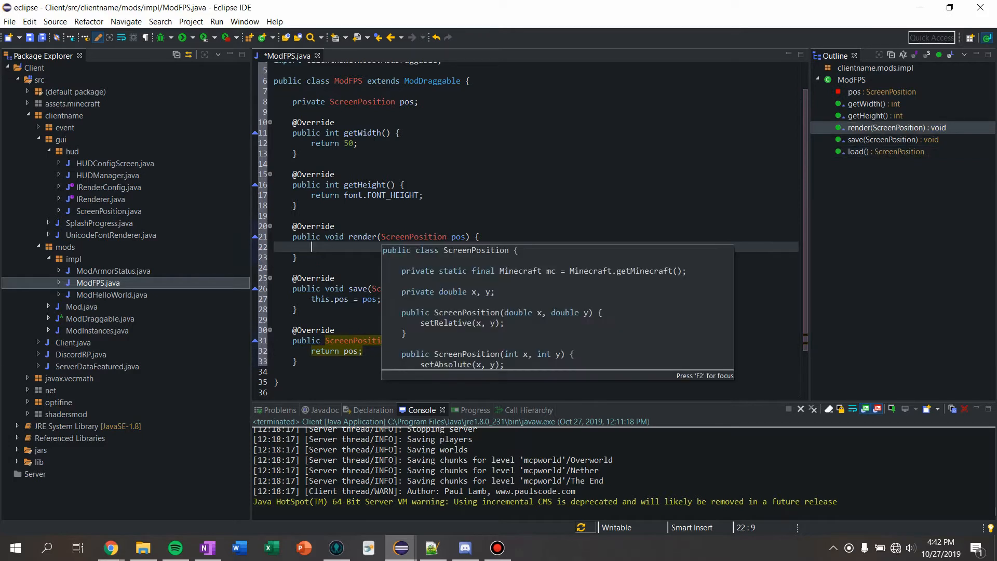
{"action": "type", "text": "font.dra"}
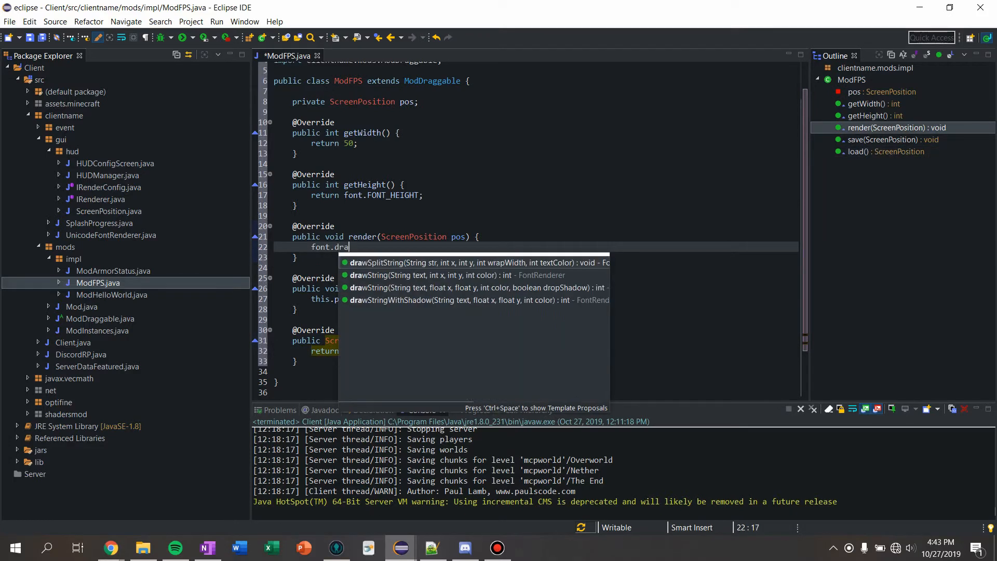
{"action": "left_click", "coordinate": [446, 274]}
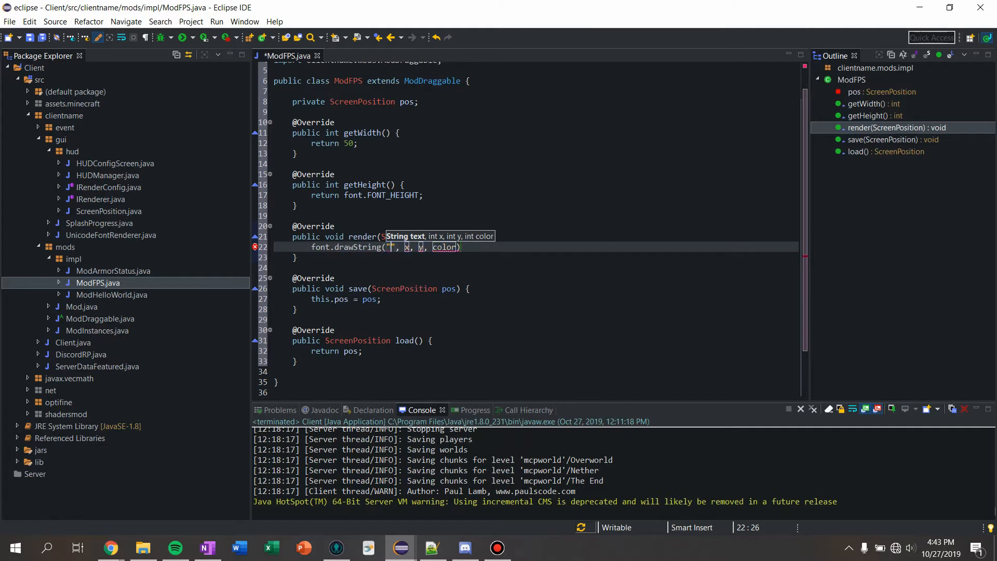
{"action": "type", "text": "FPS:"}
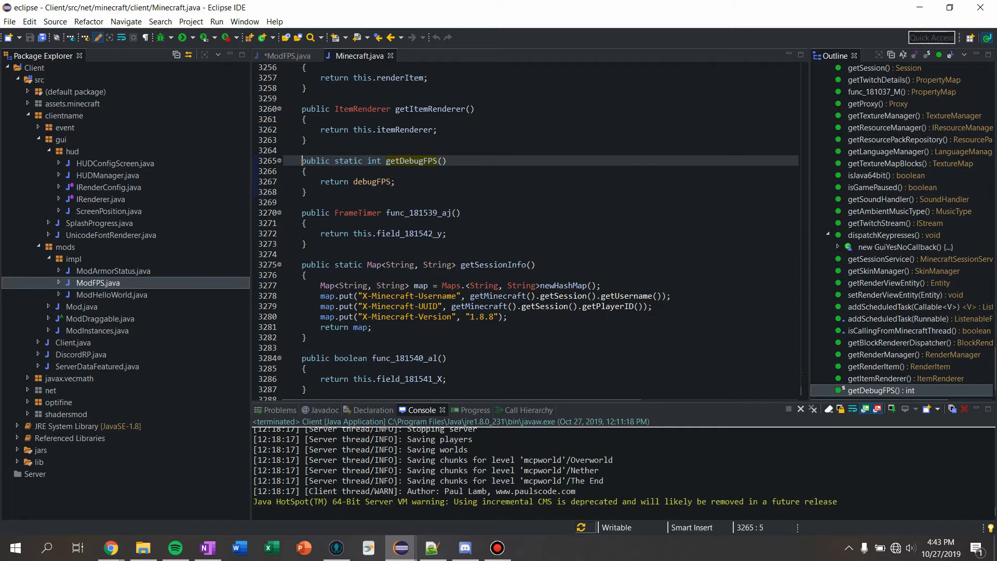
Step: Confirm getDebugFPS is static in Minecraft.java and return to ModFPS.java
{"action": "left_click_drag", "start_coordinate": [302, 159], "coordinate": [309, 192]}
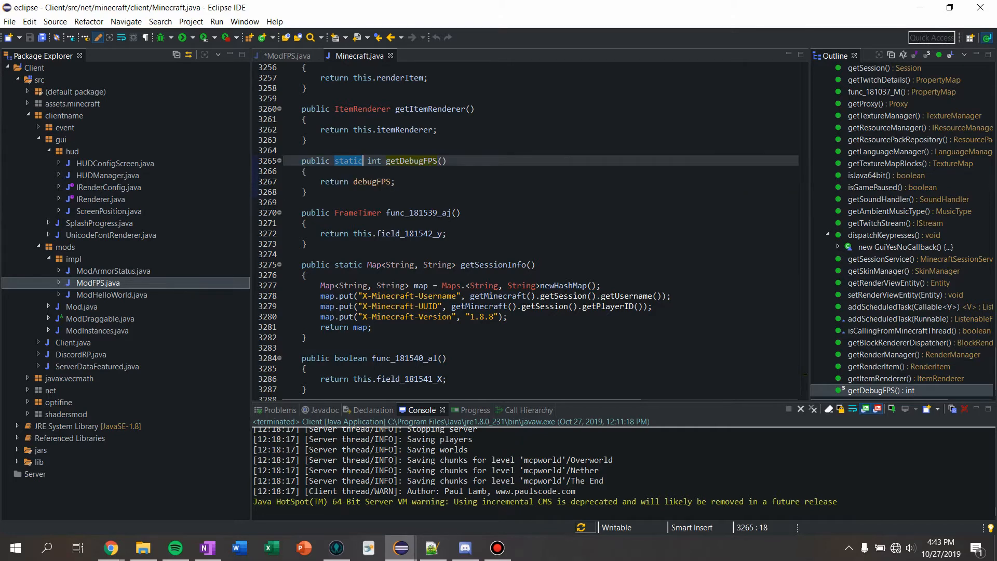
{"action": "left_click", "coordinate": [282, 57]}
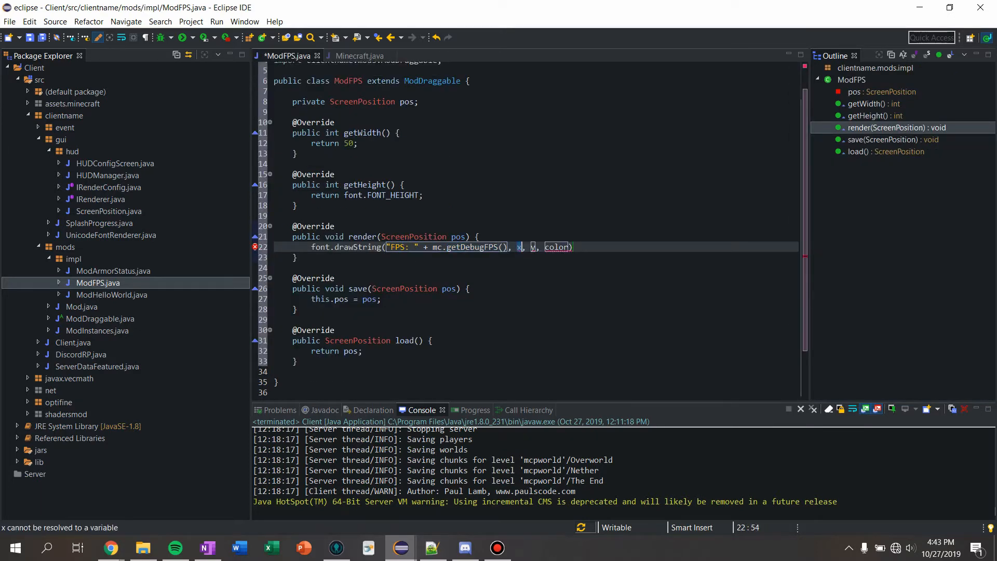
Step: Complete drawString with pos.getAbsoluteX(), pos.getAbsoluteY() and colour -1
{"action": "type", "text": "pos.getAbsoluteX()"}
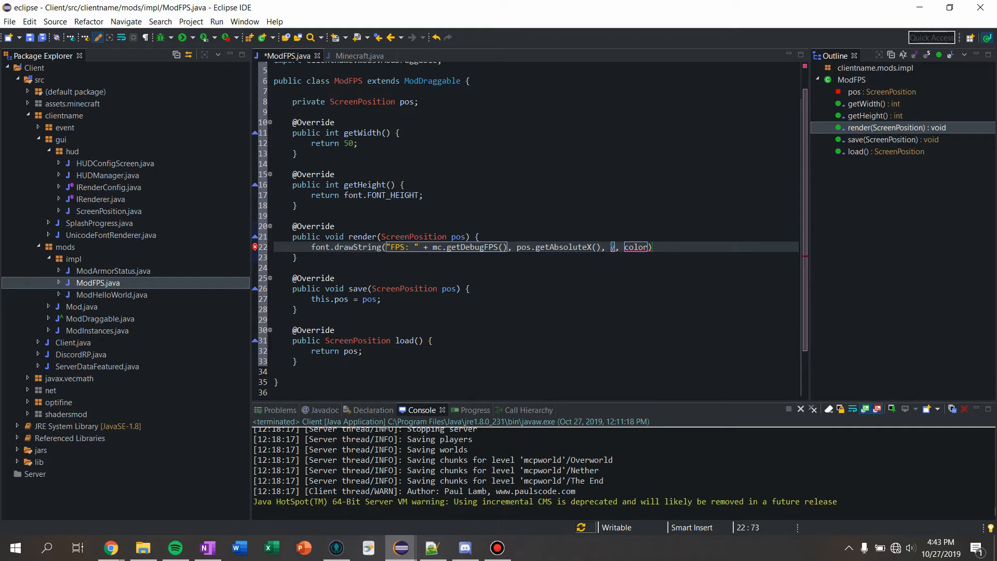
{"action": "type", "text": ".getAbsoluteY("}
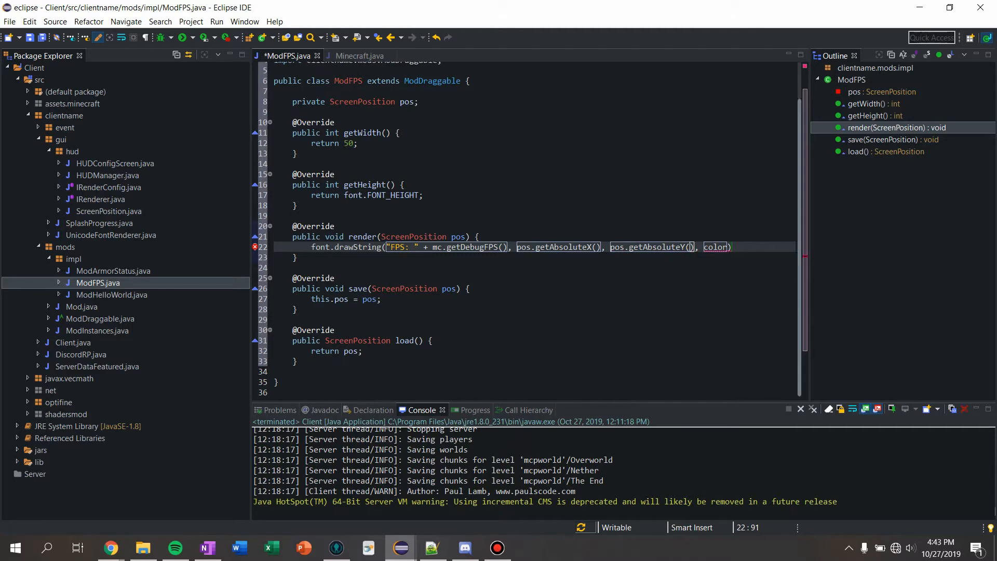
{"action": "type", "text": "-1"}
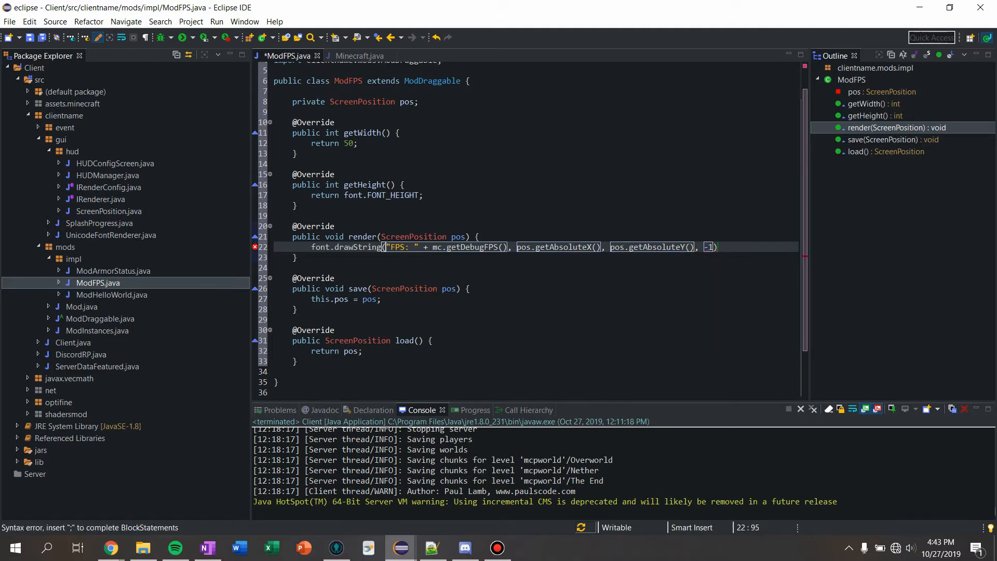
{"action": "type", "text": ";"}
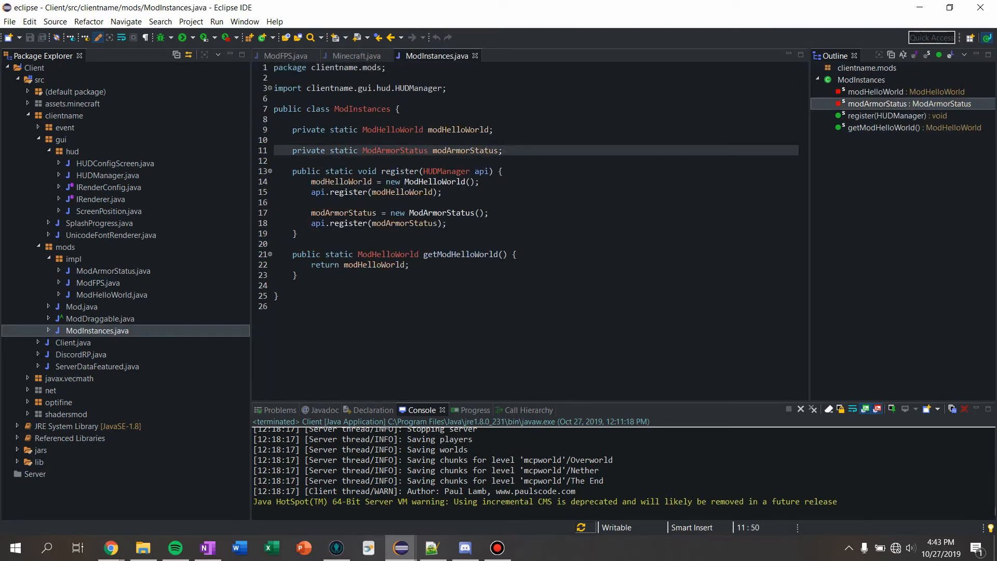
Step: Declare private static ModFPS modFPS, register a new ModFPS in register(), and run the client
{"action": "type", "text": "private static ModFPS"}
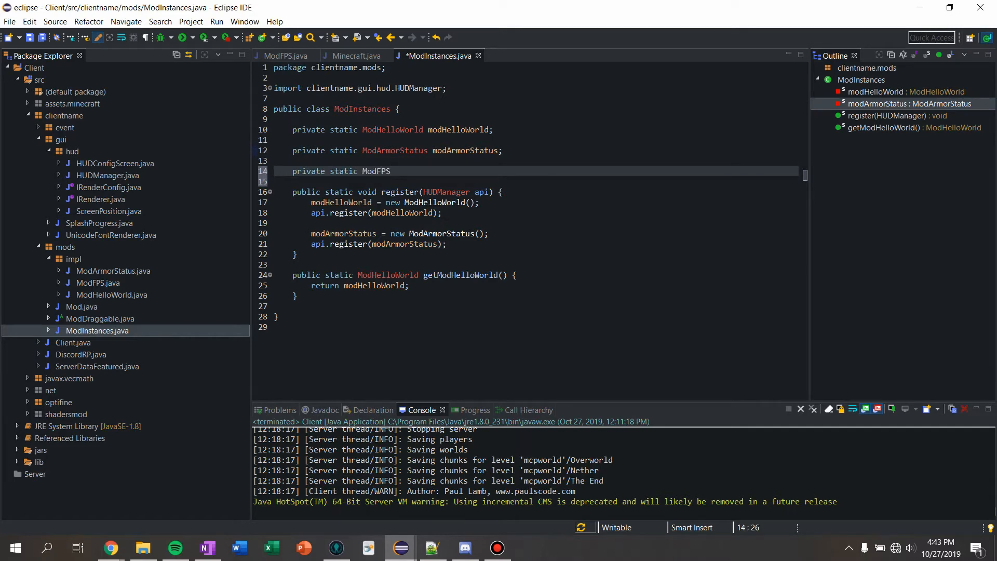
{"action": "type", "text": "modFPS;"}
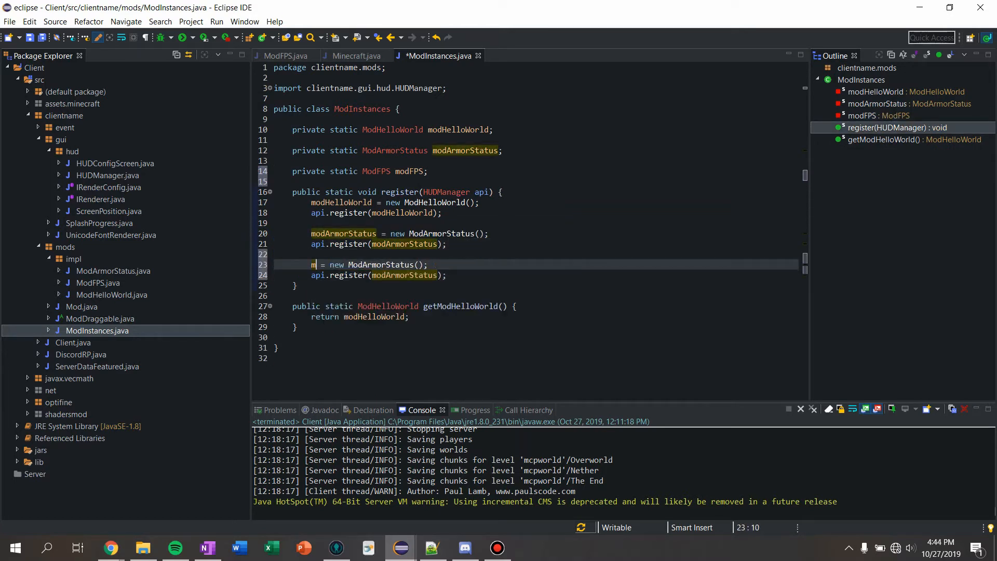
{"action": "type", "text": "odFPS"}
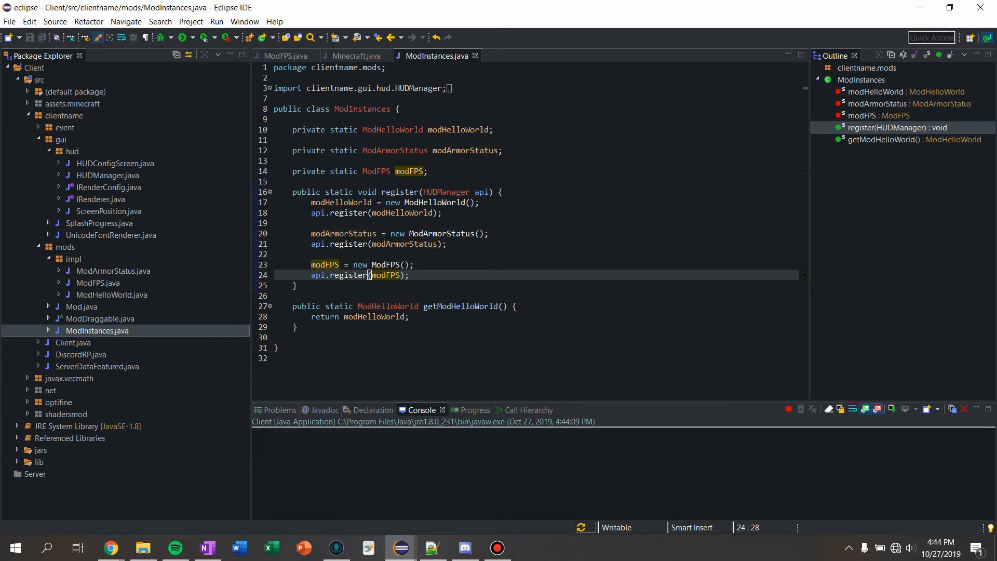
{"action": "left_click", "coordinate": [180, 37]}
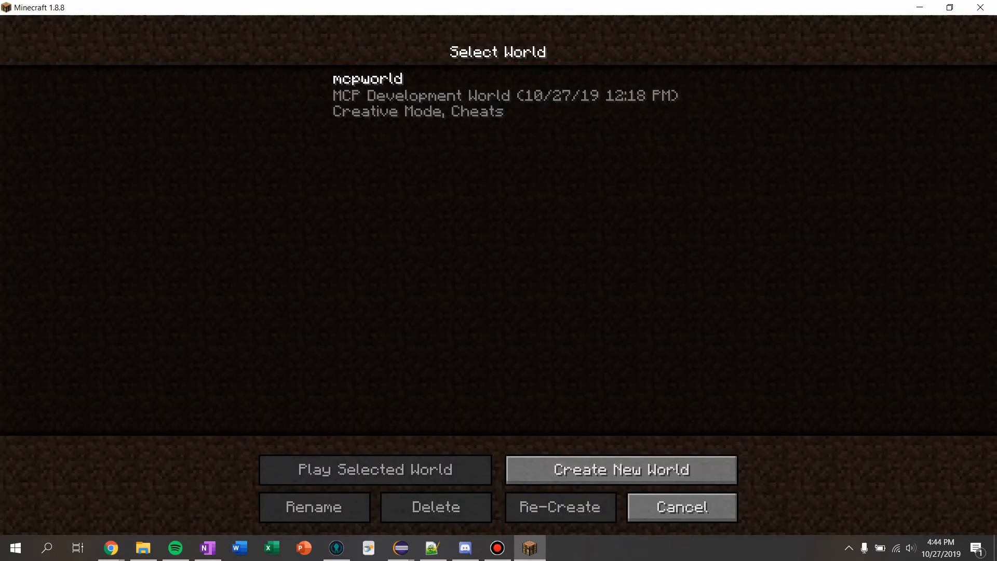
Step: Select the mcpworld world and play it to see the FPS counter in game
{"action": "left_click", "coordinate": [375, 469]}
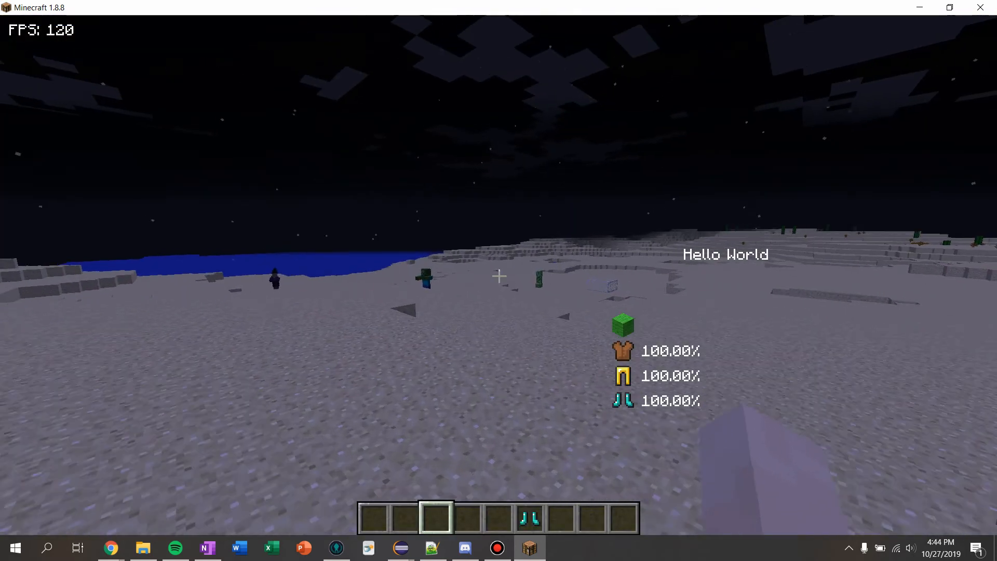
{"action": "key", "text": "f3"}
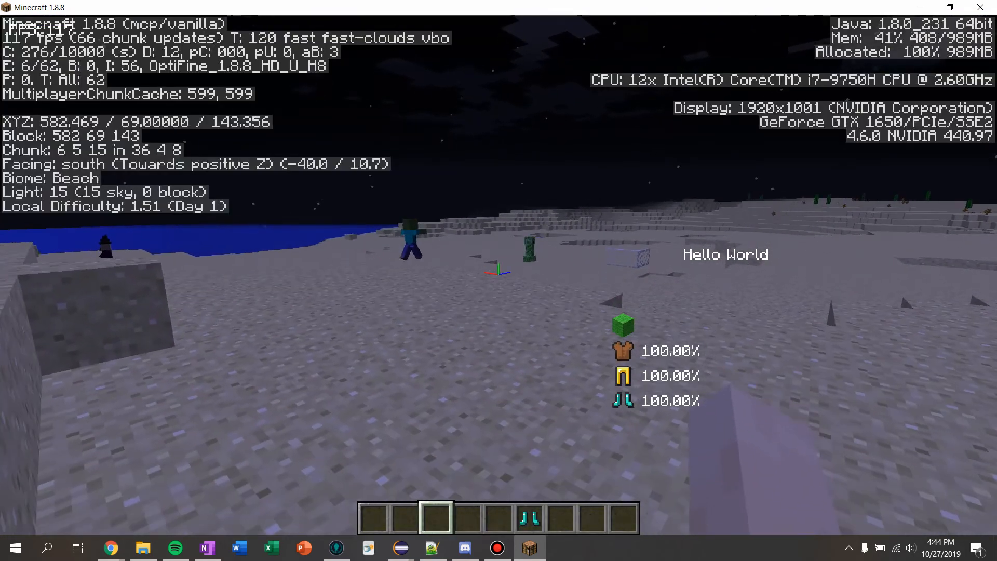
{"action": "key", "text": "F3"}
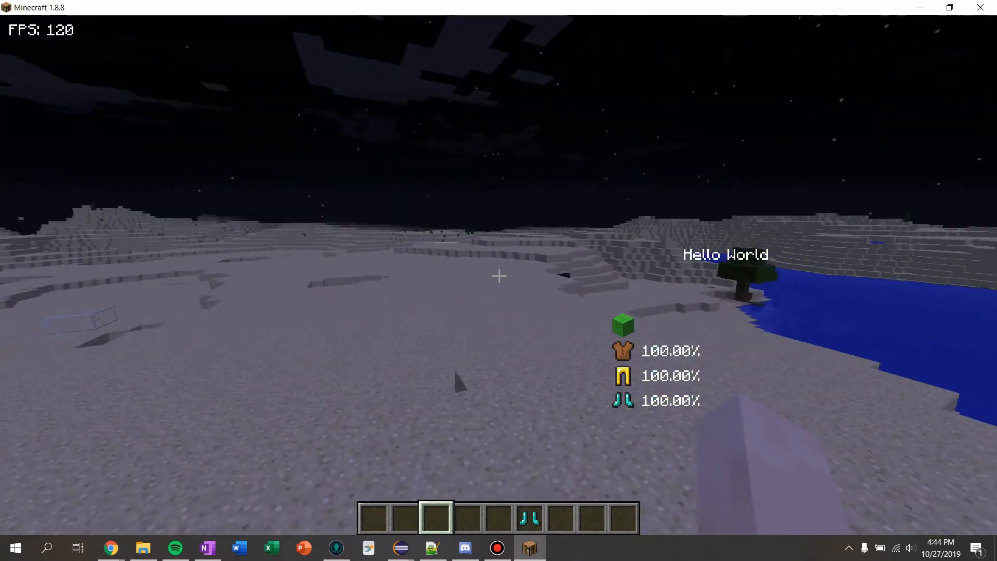
{"action": "key", "text": "F3"}
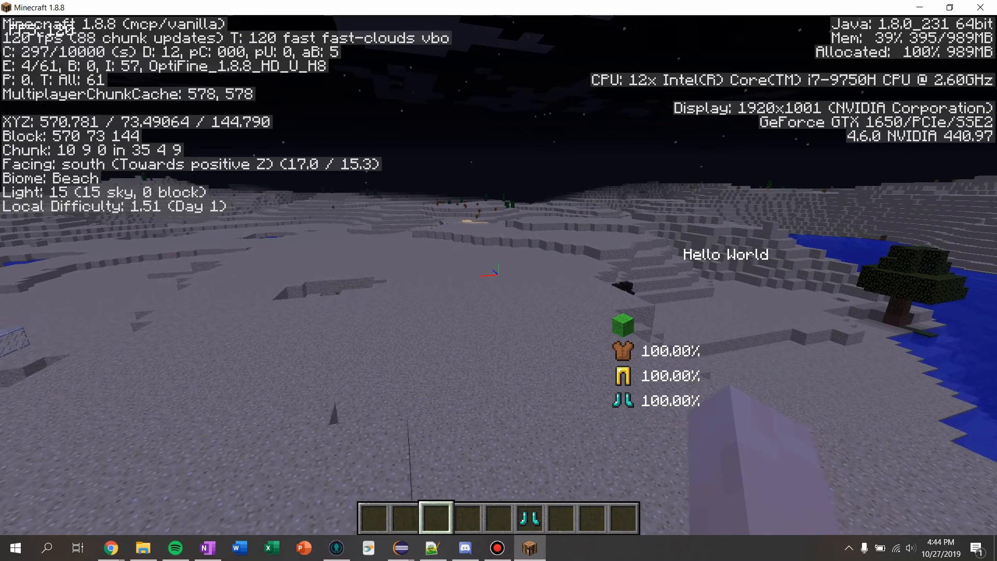
{"action": "key", "text": "F3"}
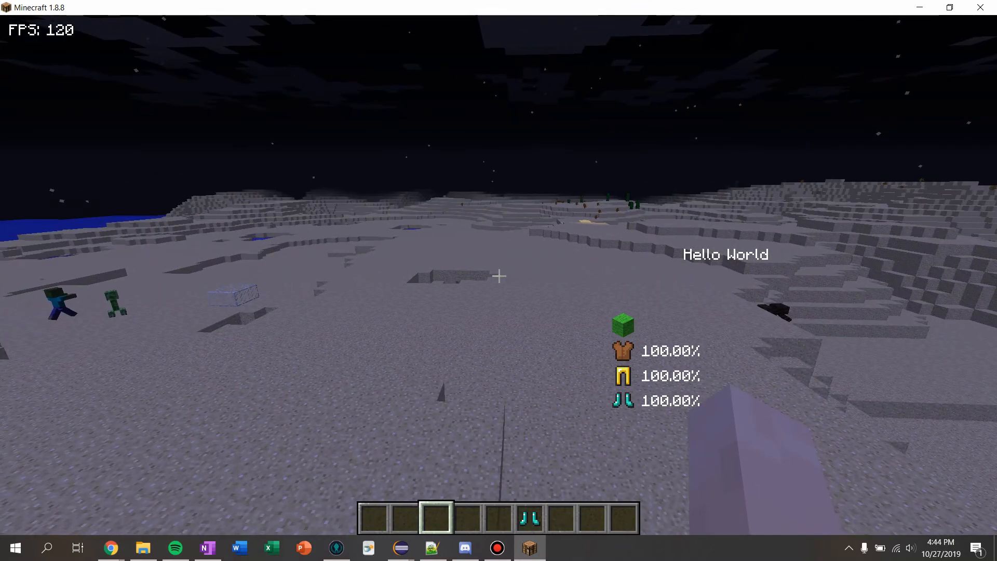